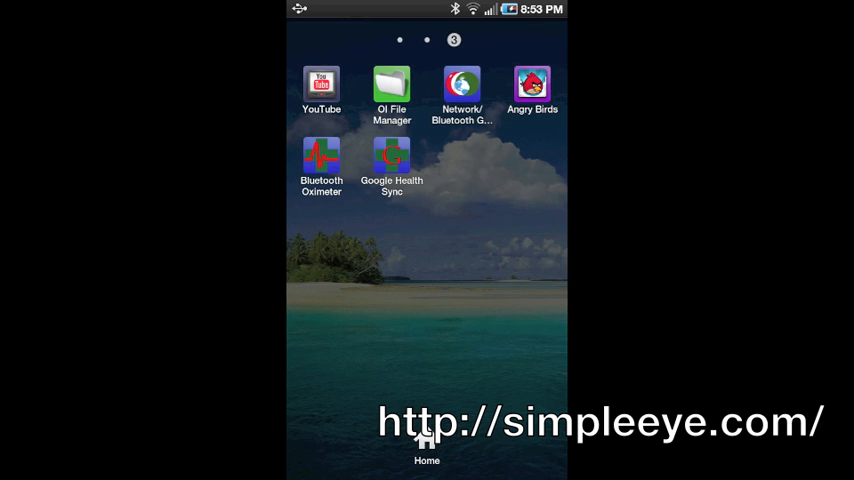
Step: Launch Google Health Sync from the Android home screen
left_click(392, 160)
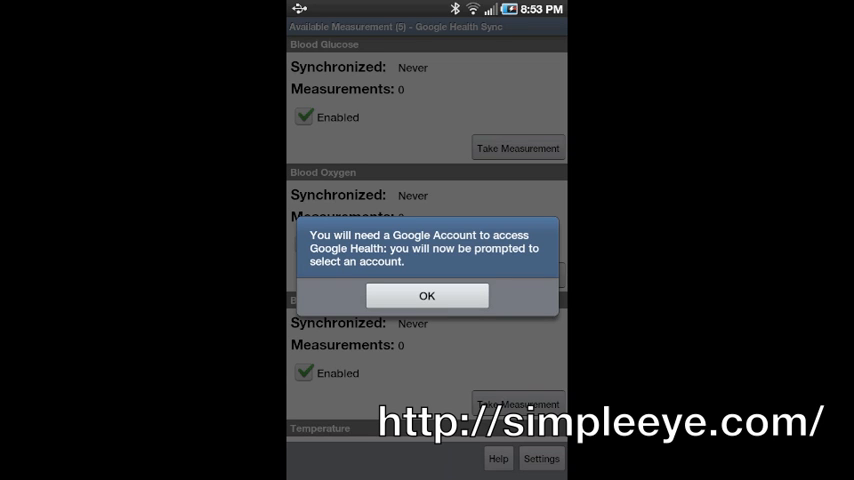
Step: Accept the Google Account notice and choose the account to sync with
left_click(428, 296)
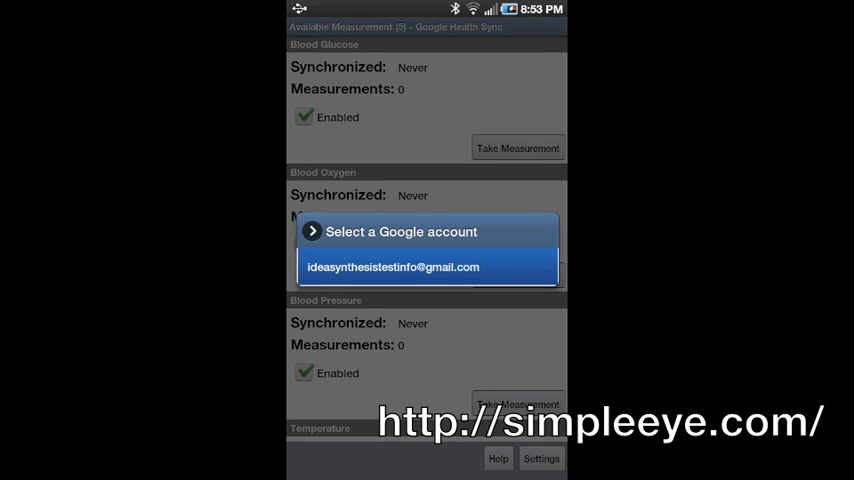
left_click(394, 268)
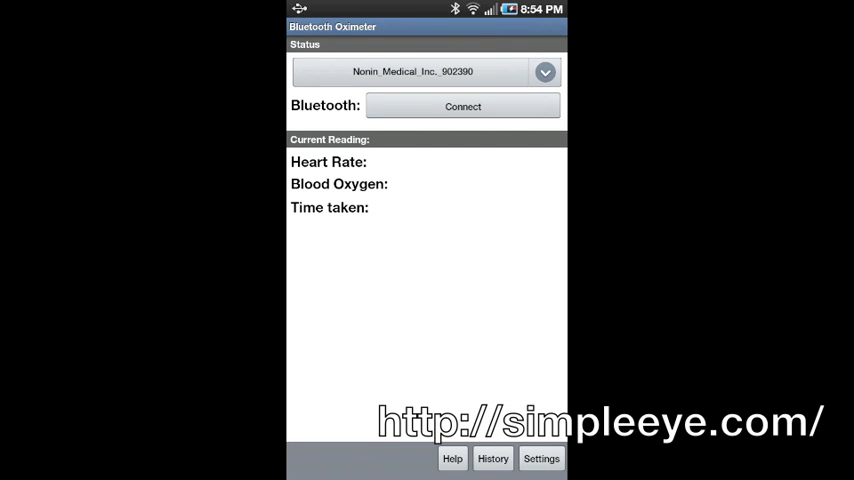
Step: Connect to the Nonin oximeter over Bluetooth until it shows Disconnect
left_click(462, 106)
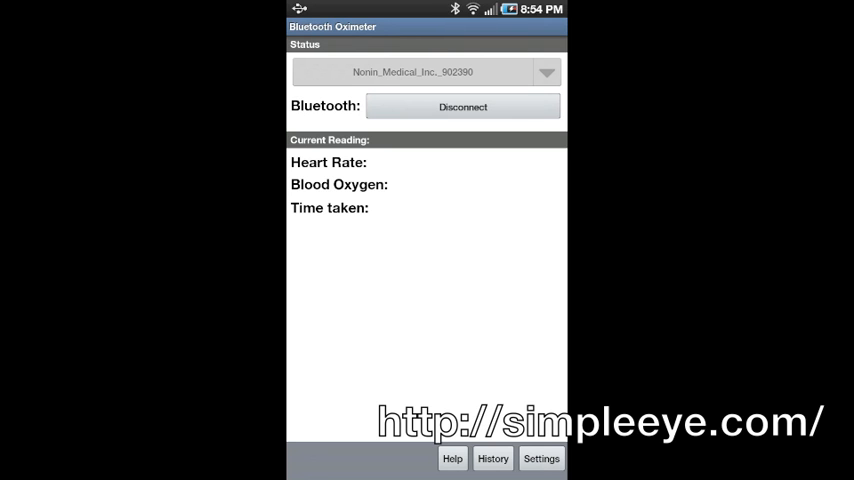
left_click(462, 108)
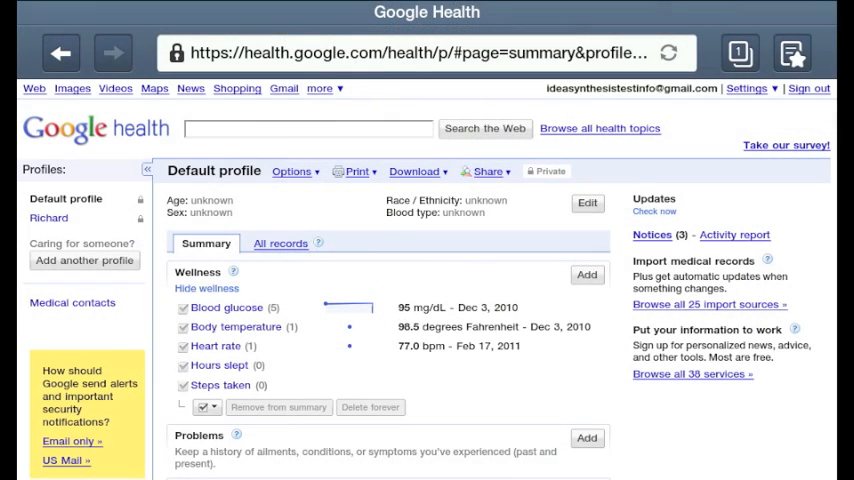
Step: Scroll the Google Health profile to the Blood Oxygen 98.0 SpO2 test result
scroll("down", 3)
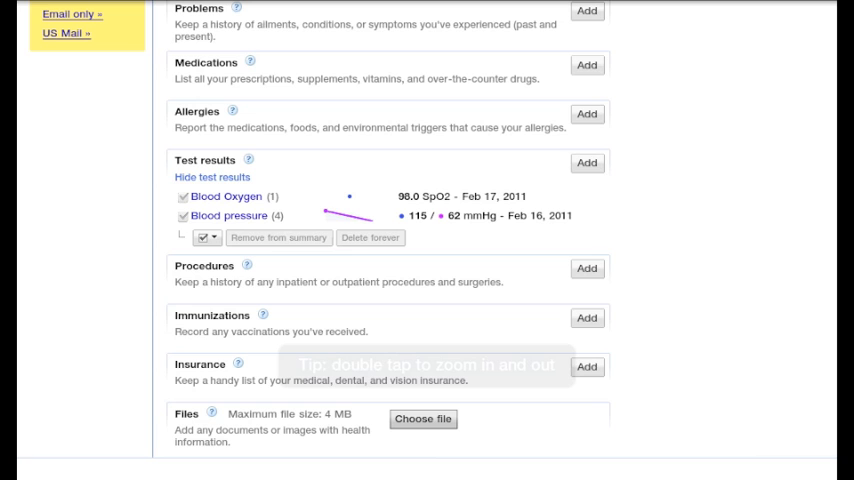